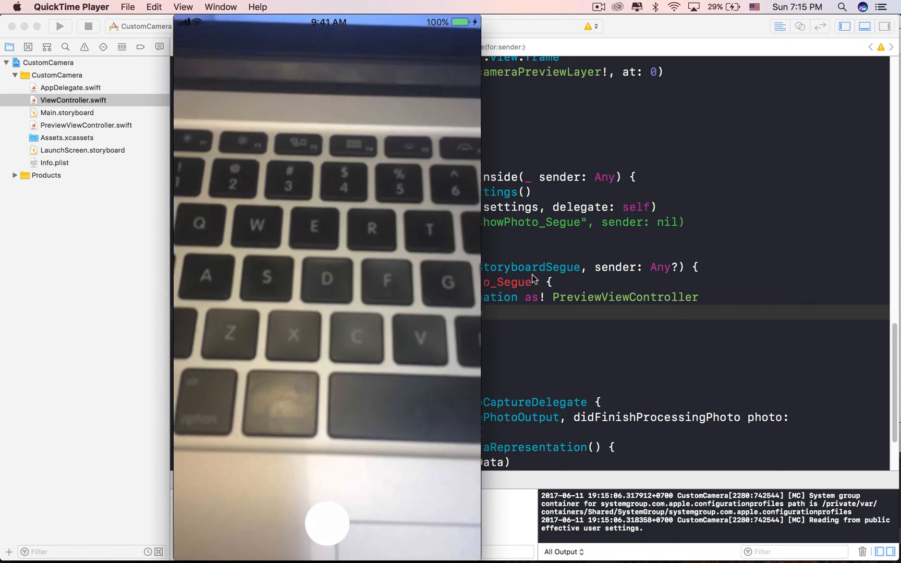
Step: Bring Xcode in front of QuickTime Player and open PreviewViewController.swift
left_click(327, 524)
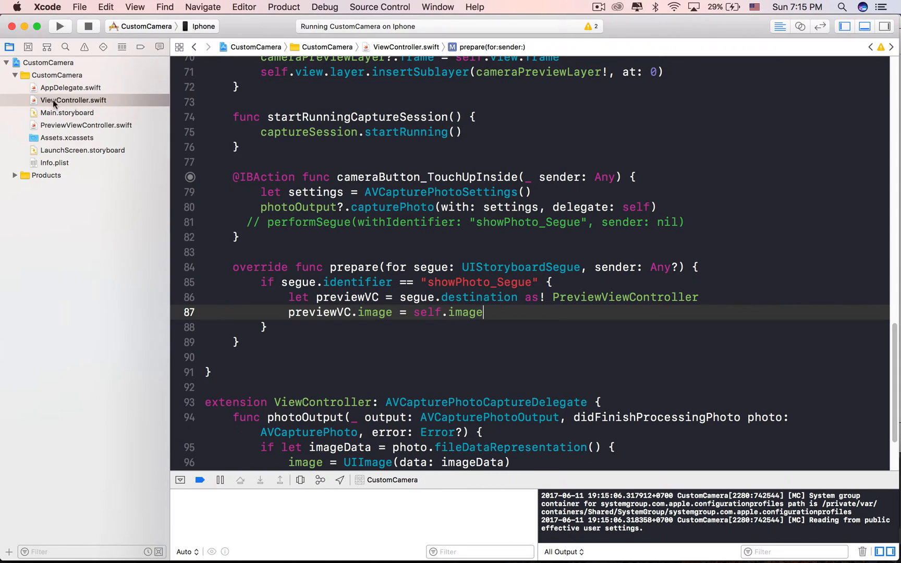
left_click(87, 125)
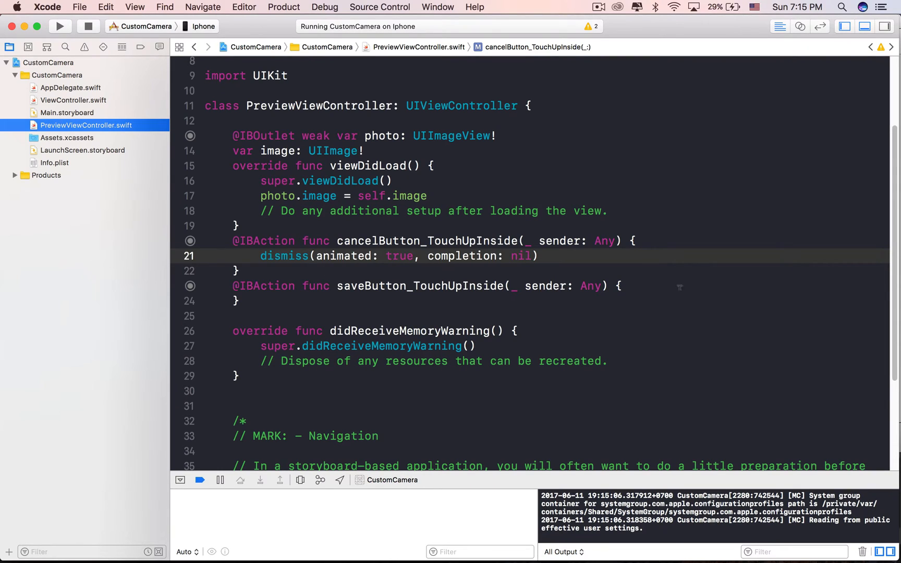
Step: In saveButton_TouchUpInside, call UIImageWriteToSavedPhotosAlbum with image and nil for the other parameters
left_click(287, 301)
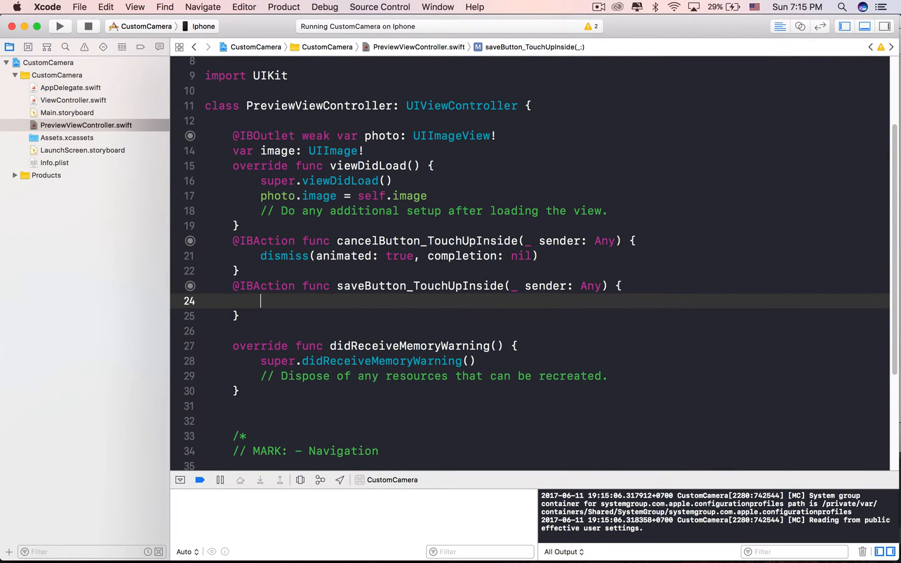
type("UIImagew")
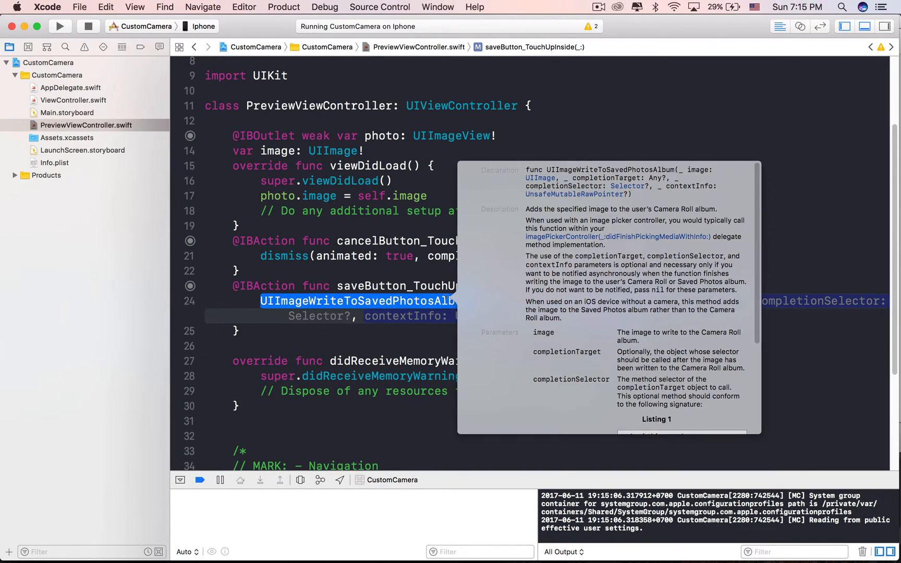
scroll("down", 3)
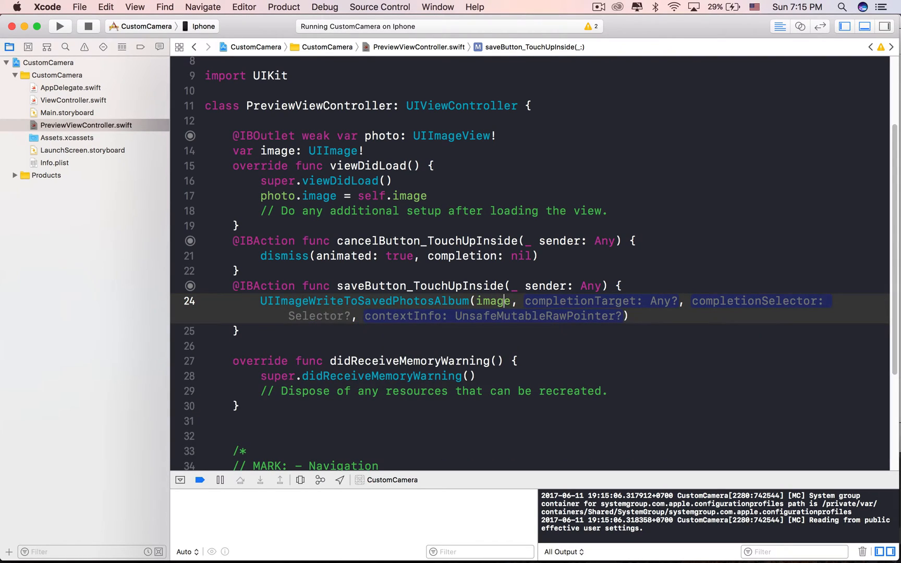
type("nil, nil, nil)")
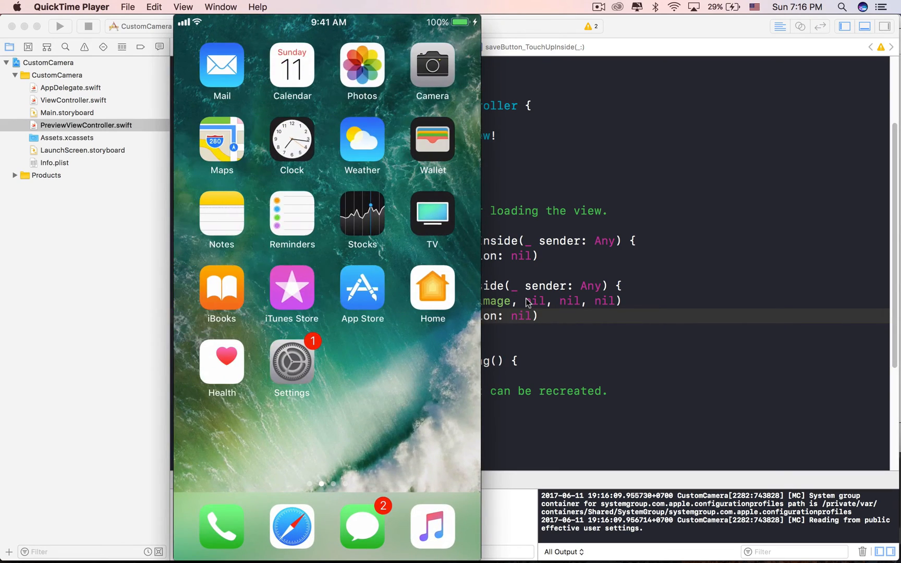
Step: Verify the captured photo in the iPhone Photos Camera Roll album, then return to Xcode
left_click(362, 65)
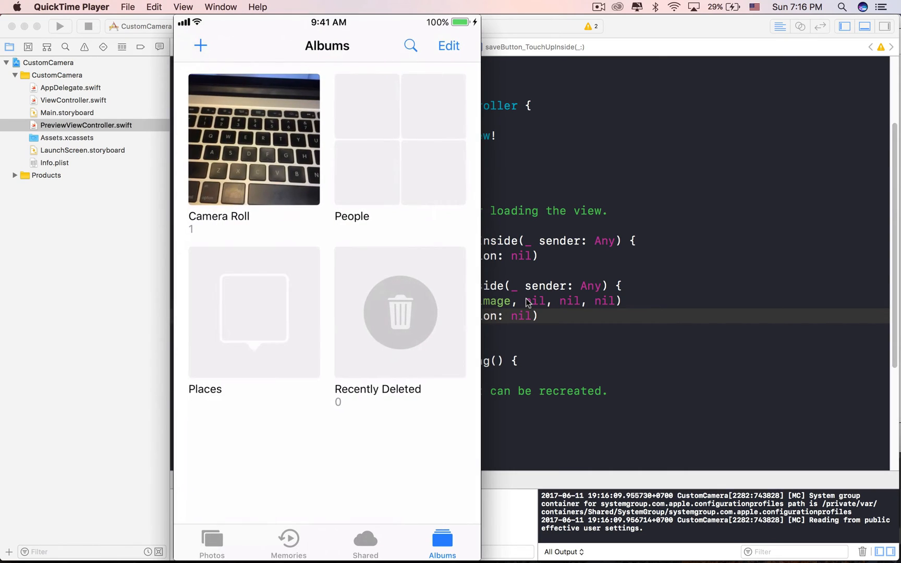
left_click(254, 139)
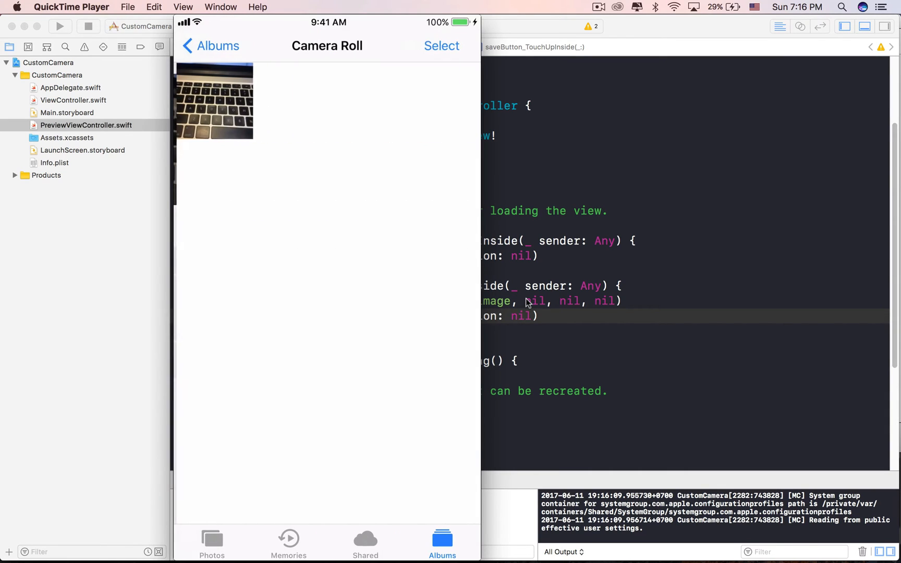
left_click(214, 101)
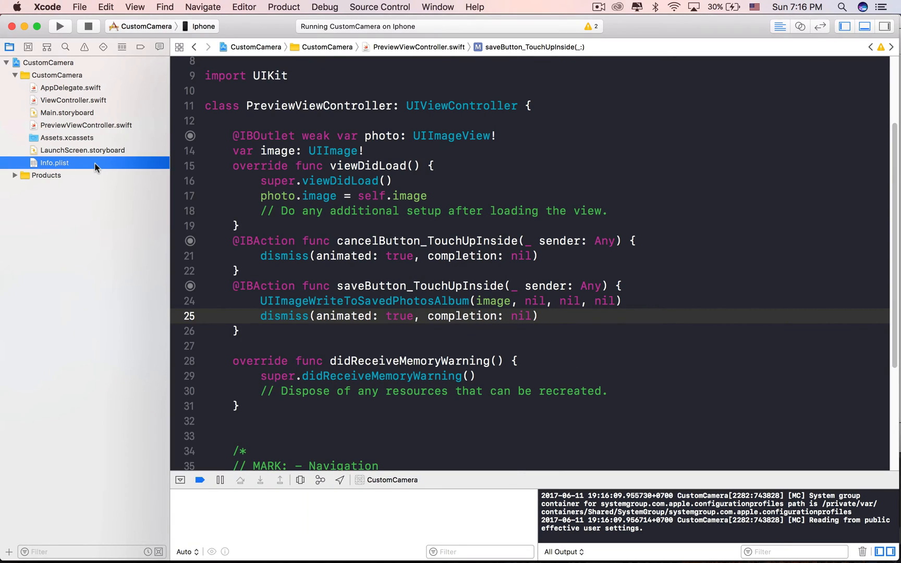
Step: Add the Privacy - Photo Library Usage Description key to Info.plist, then reopen ViewController.swift
left_click(55, 163)
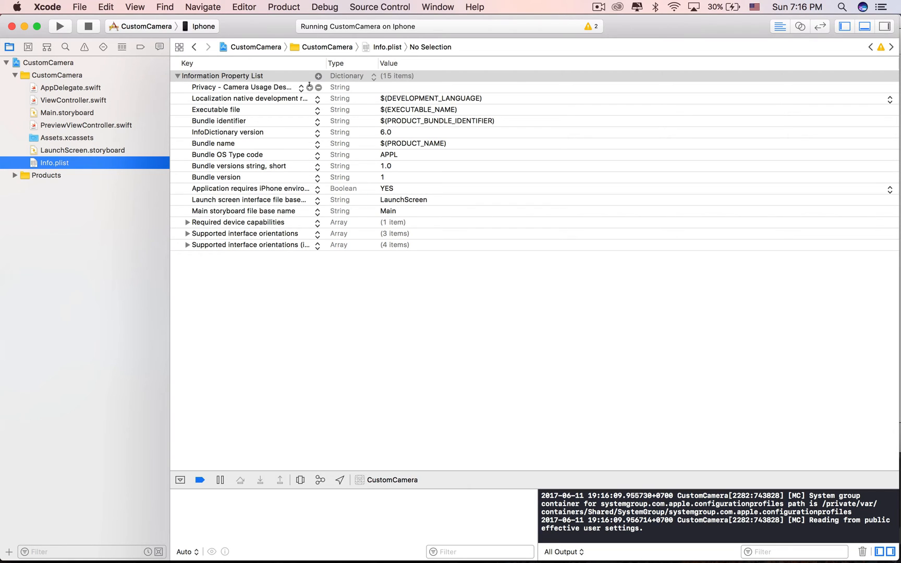
left_click(318, 88)
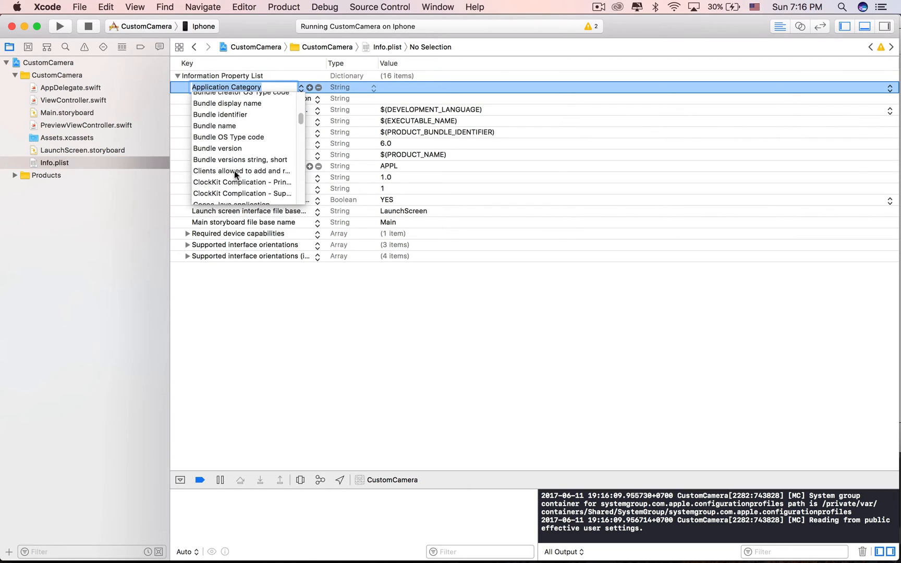
scroll("down", 3)
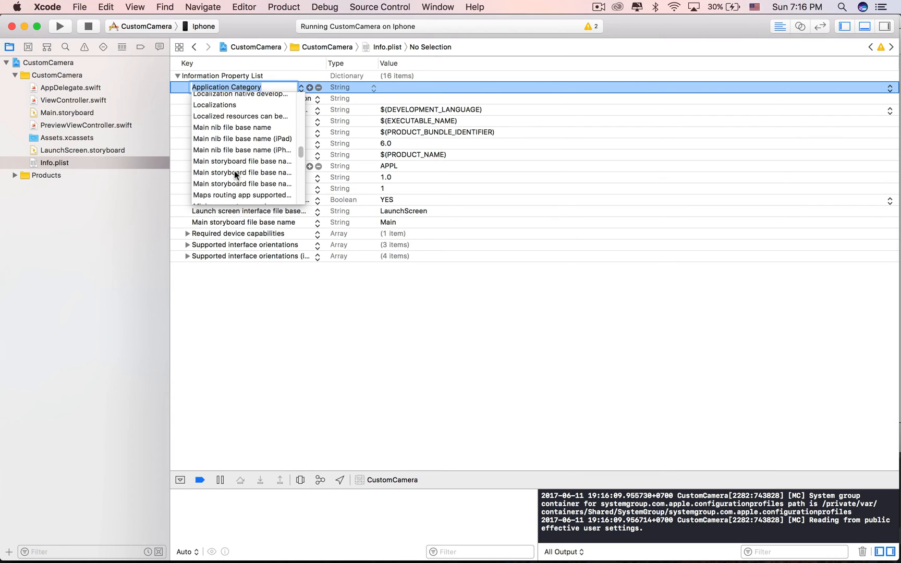
scroll("down", 3)
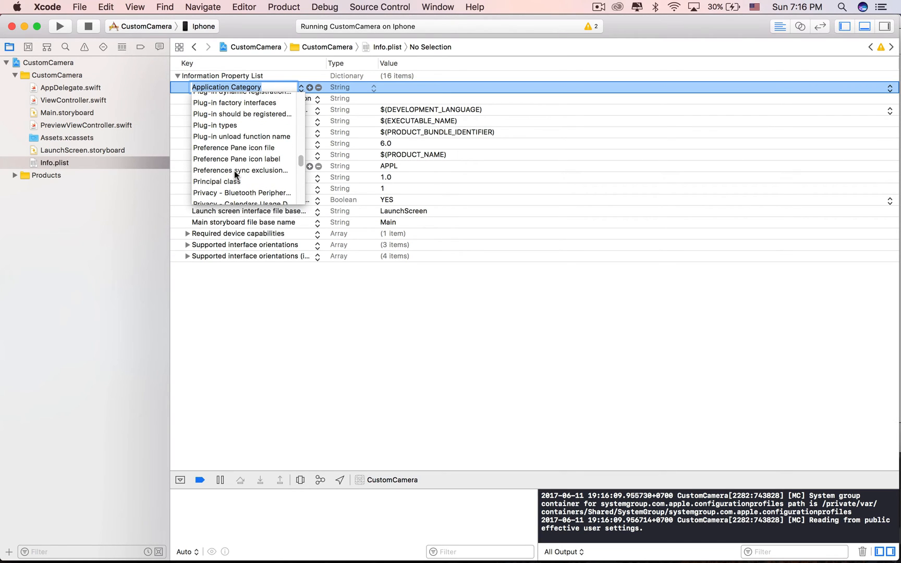
scroll("down", 3)
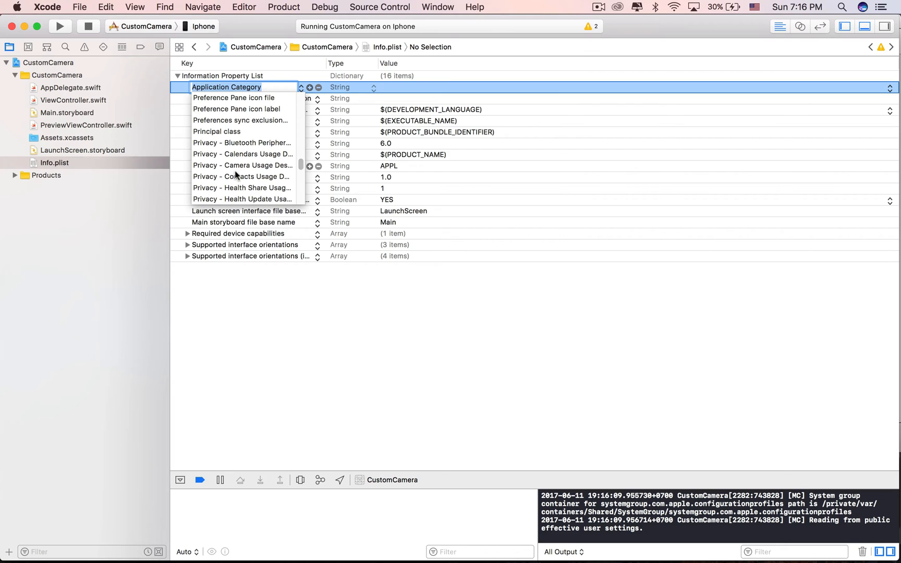
scroll("down", 3)
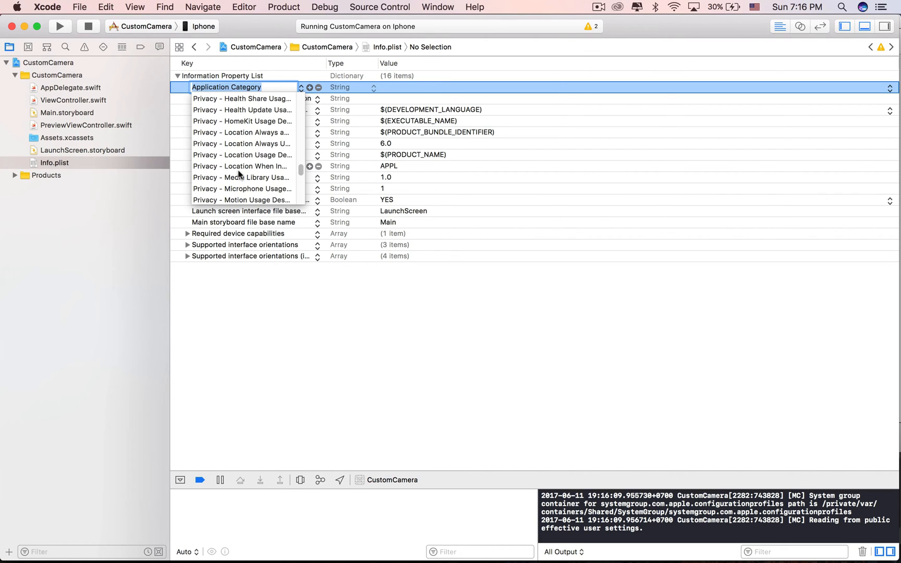
scroll("down", 3)
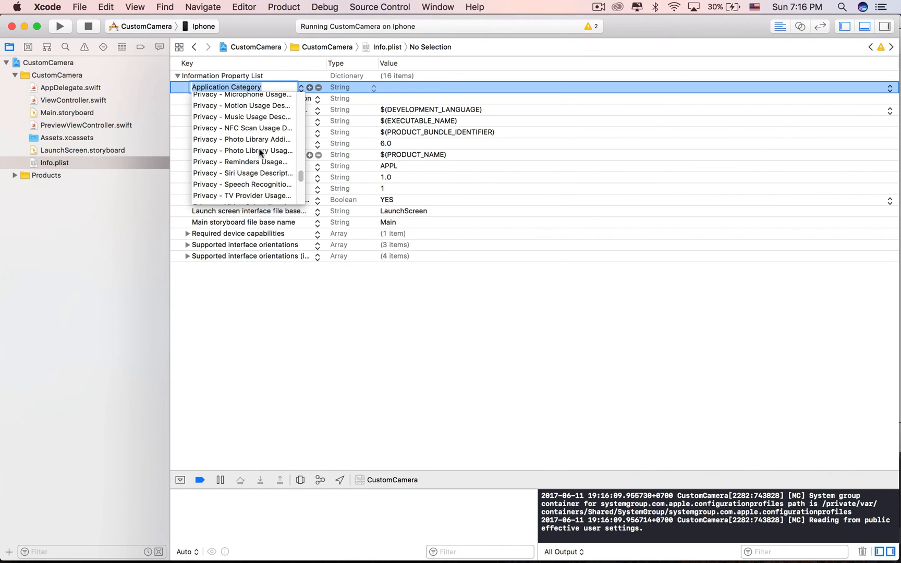
left_click(241, 151)
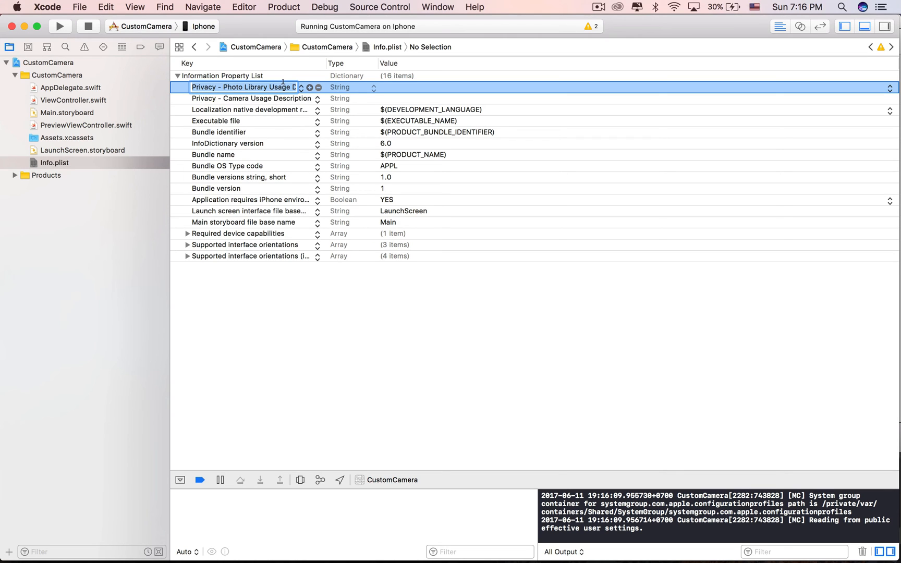
left_click(321, 282)
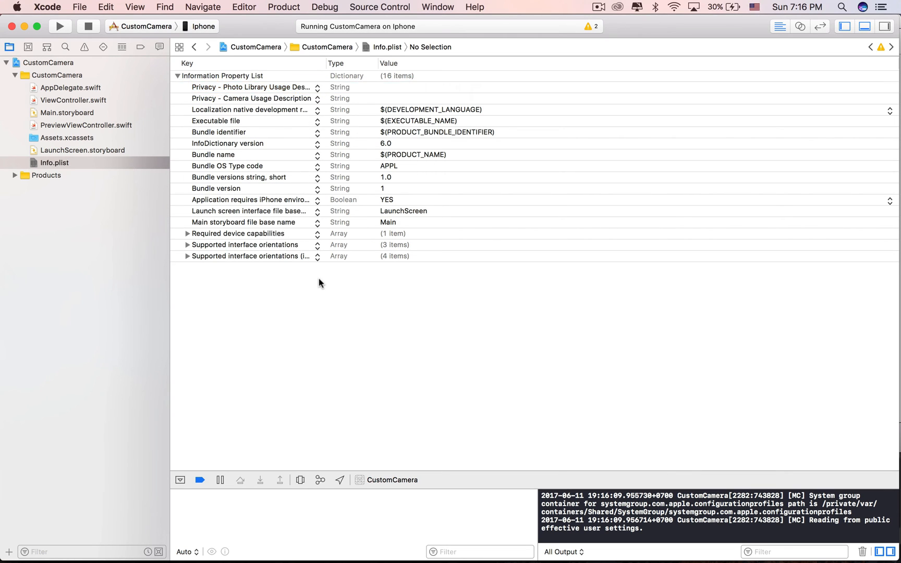
left_click(73, 100)
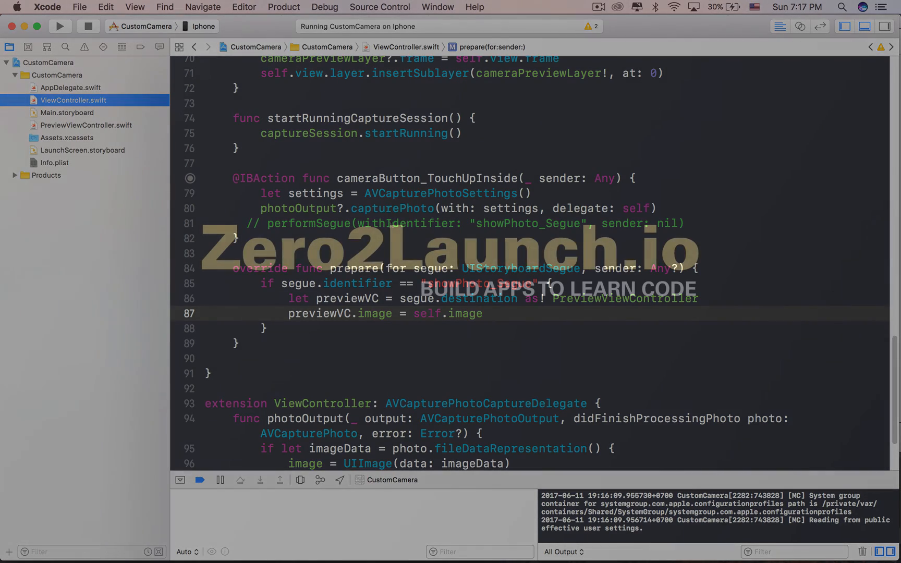